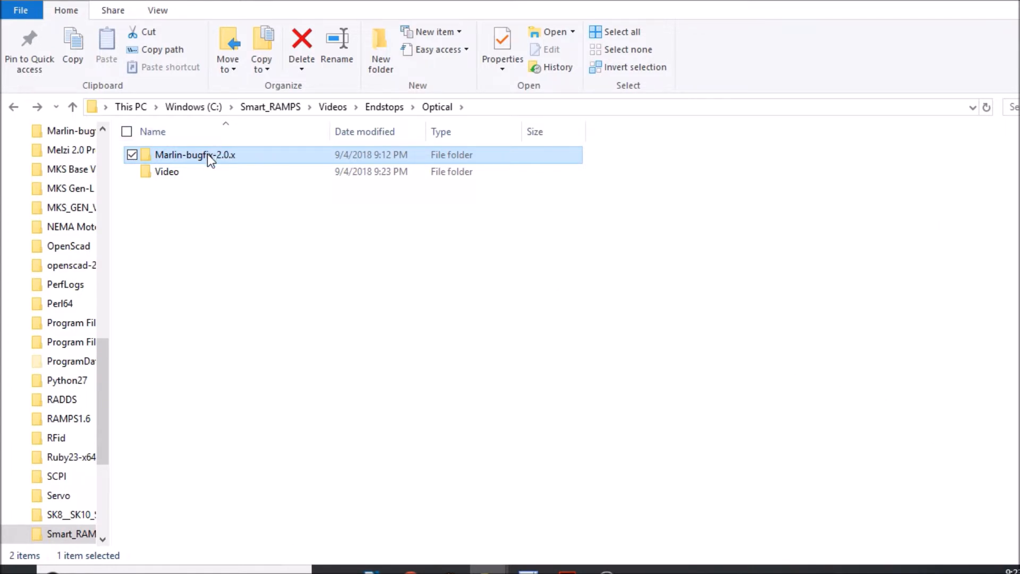
pyautogui.moveTo(209, 155)
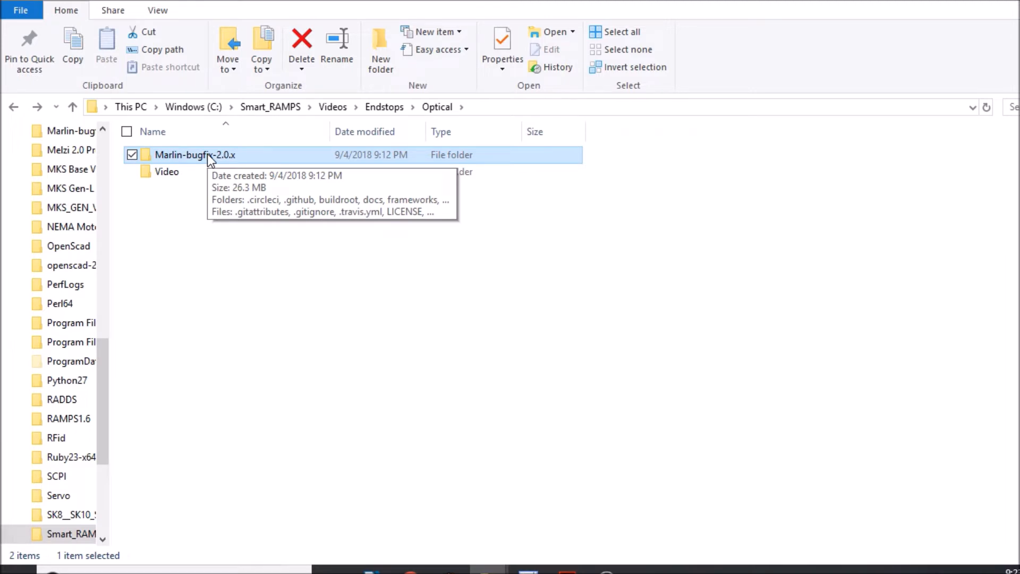
# Navigate from Marlin-bugfix-2.0.x through Marlin and src into the core folder
pyautogui.doubleClick(195, 154)
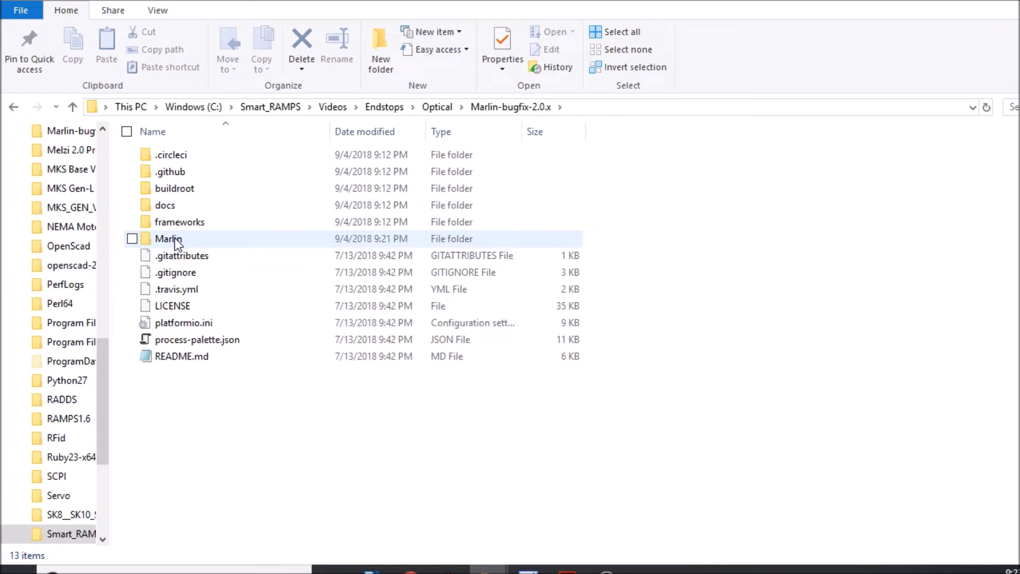
pyautogui.doubleClick(168, 238)
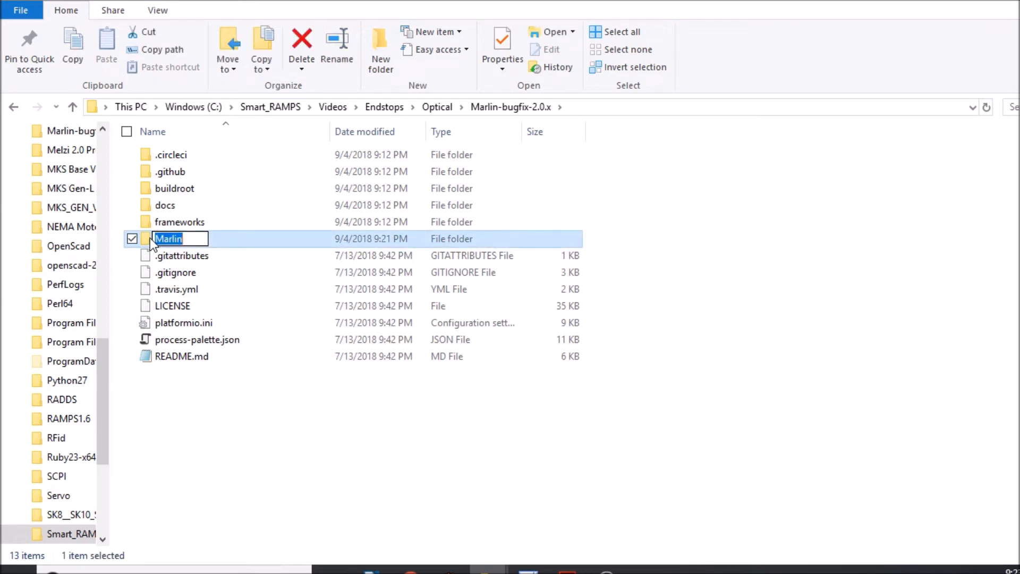
pyautogui.doubleClick(167, 238)
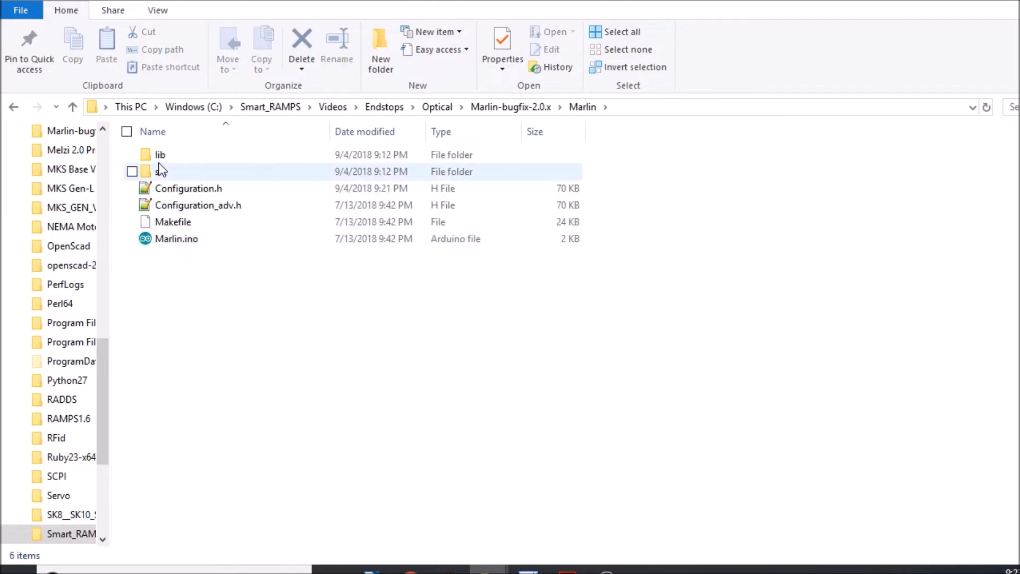
pyautogui.doubleClick(159, 171)
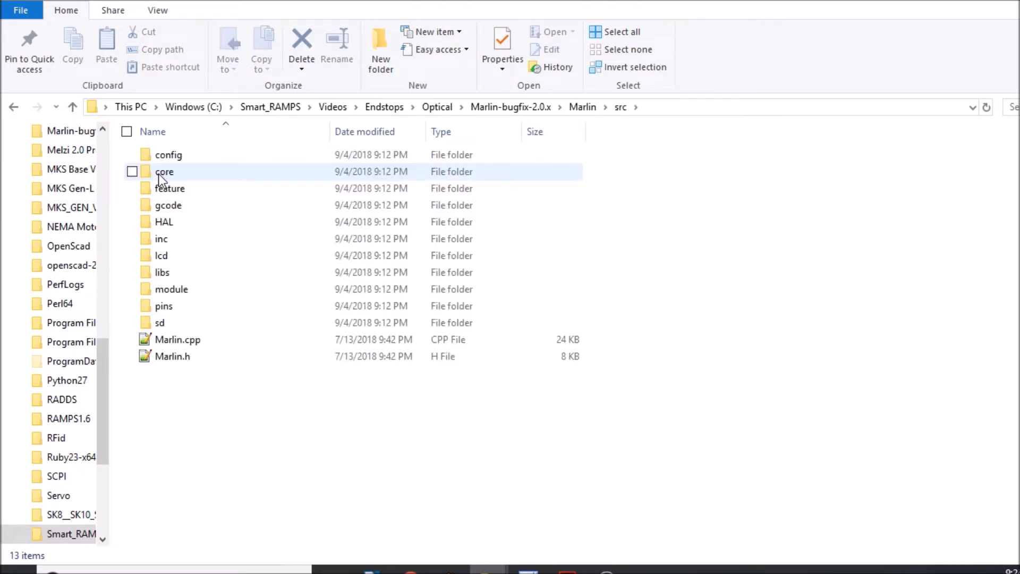
pyautogui.doubleClick(165, 171)
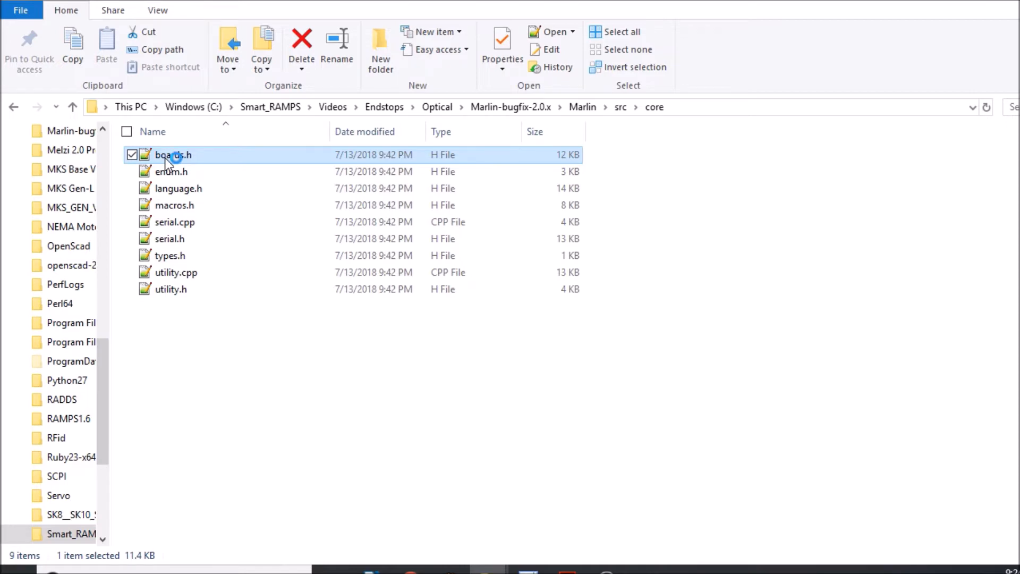
# Open boards.h in Notepad++ and select the BOARD_RAMPS_SMART_EFB identifier on line 185
pyautogui.doubleClick(172, 154)
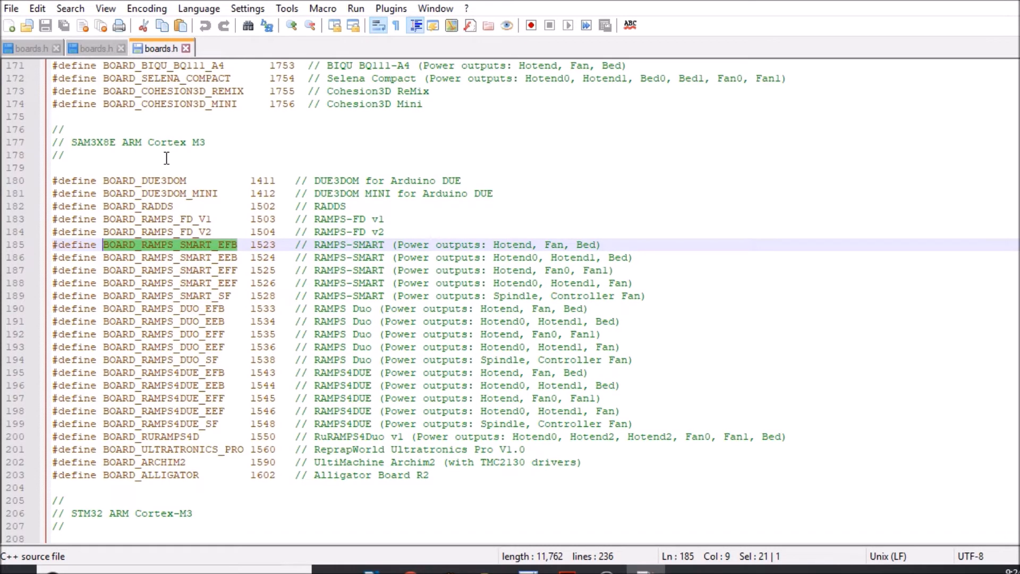
pyautogui.moveTo(223, 219)
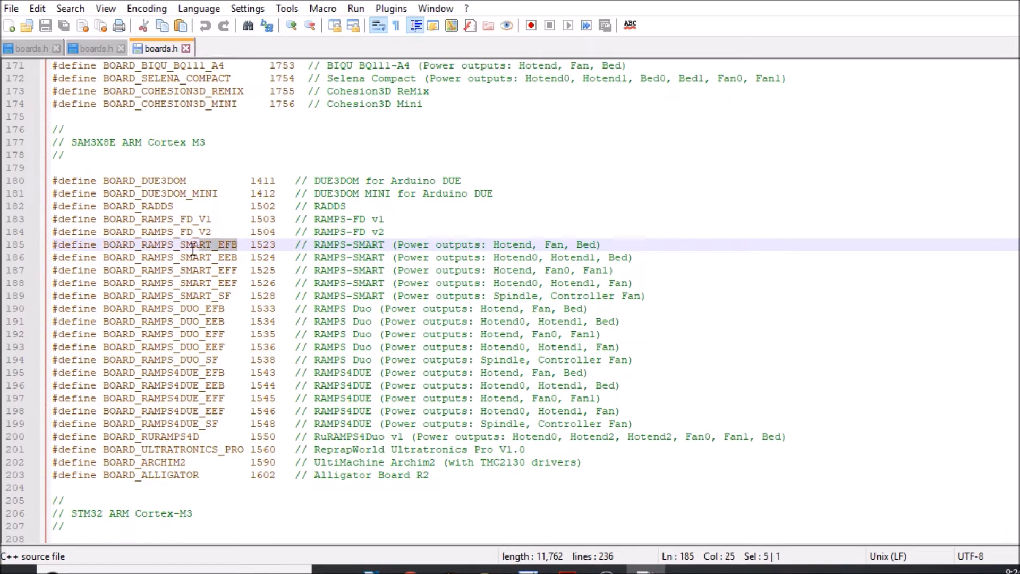
pyautogui.doubleClick(169, 245)
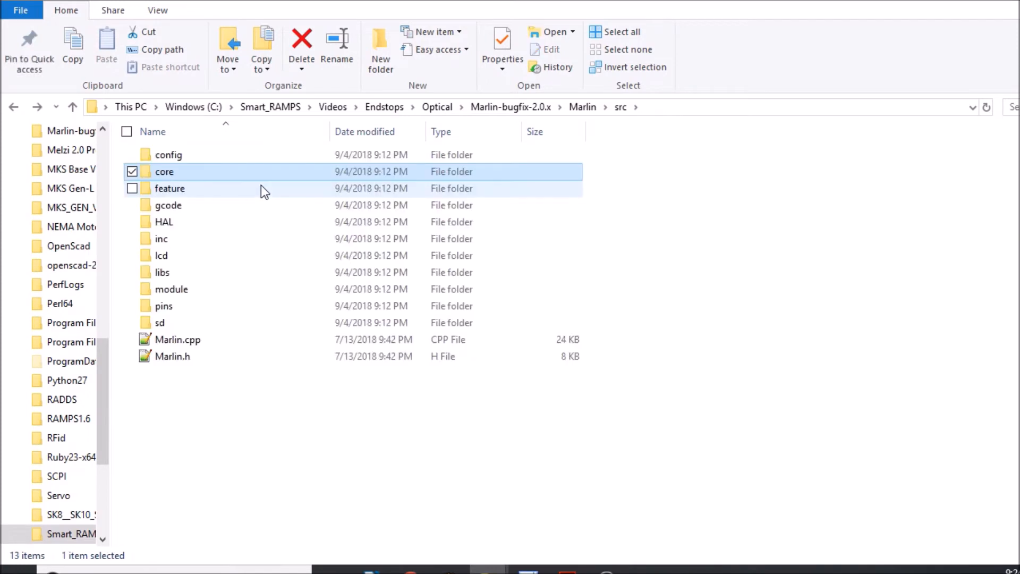
# Go up to the Marlin folder and open Marlin.ino in the Arduino IDE
pyautogui.click(581, 106)
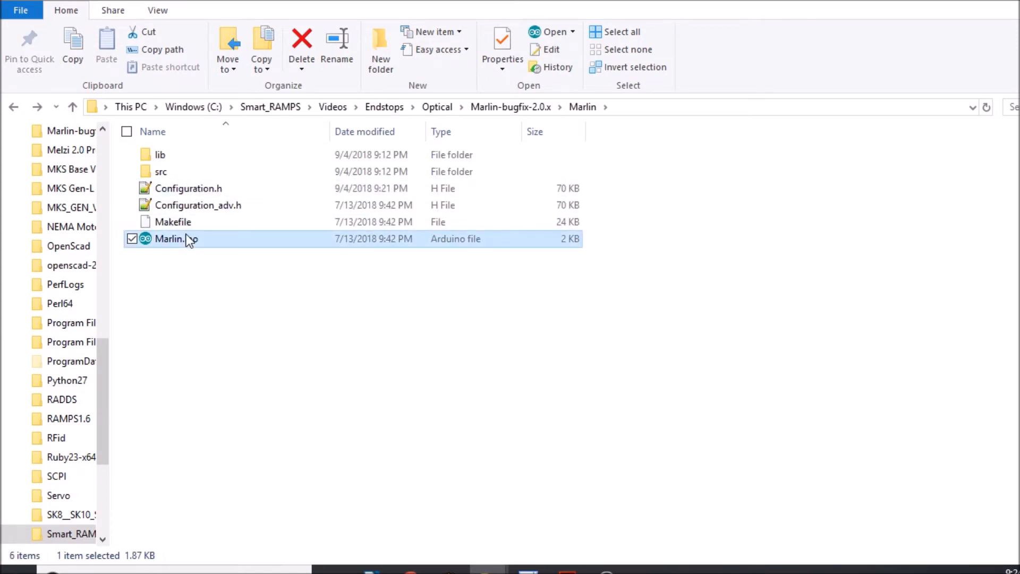
pyautogui.doubleClick(174, 239)
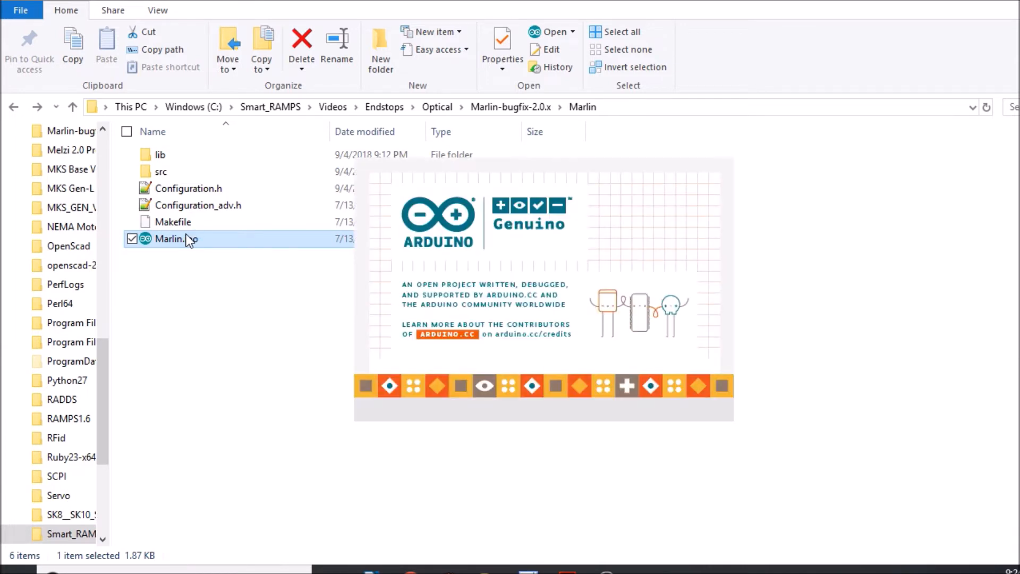
pyautogui.doubleClick(173, 239)
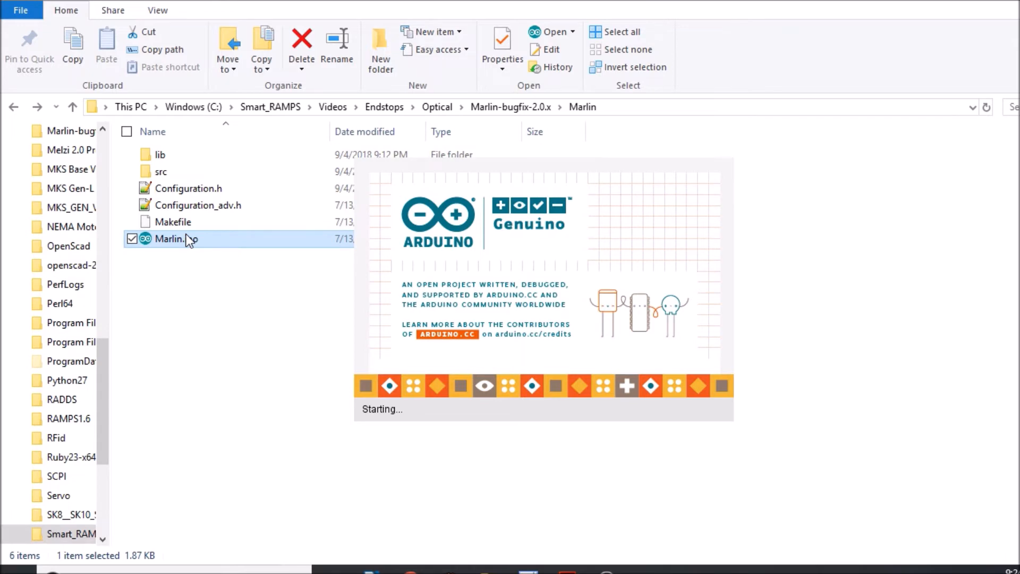
pyautogui.doubleClick(171, 239)
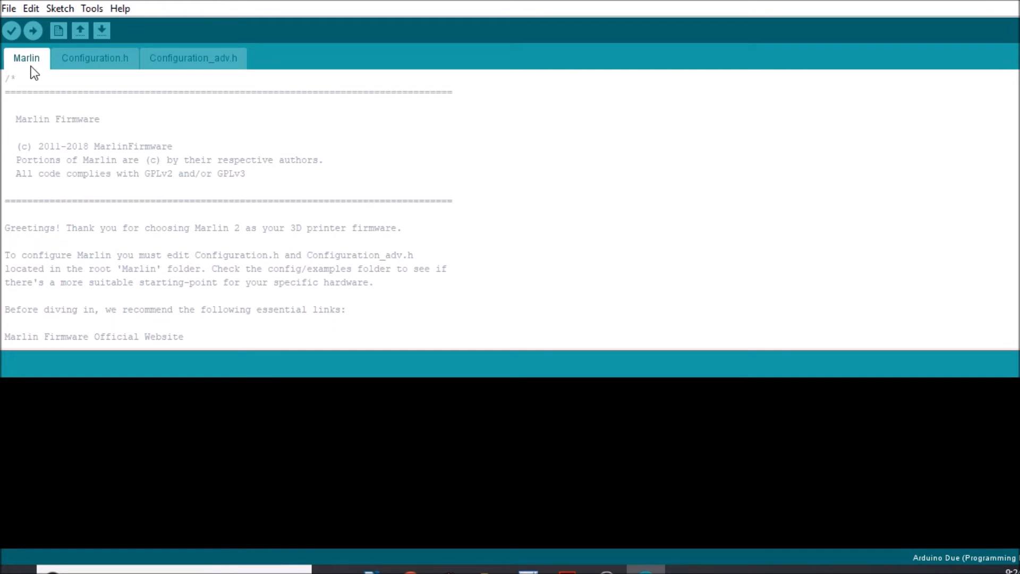
# Look through the Marlin, Configuration.h and Configuration_adv.h tabs of the sketch
pyautogui.click(95, 58)
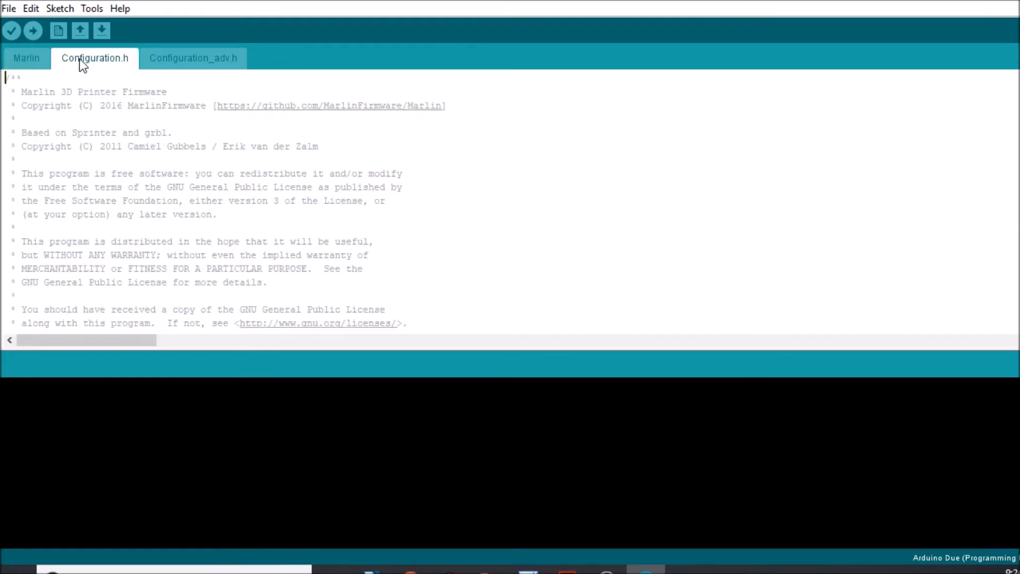
pyautogui.click(192, 57)
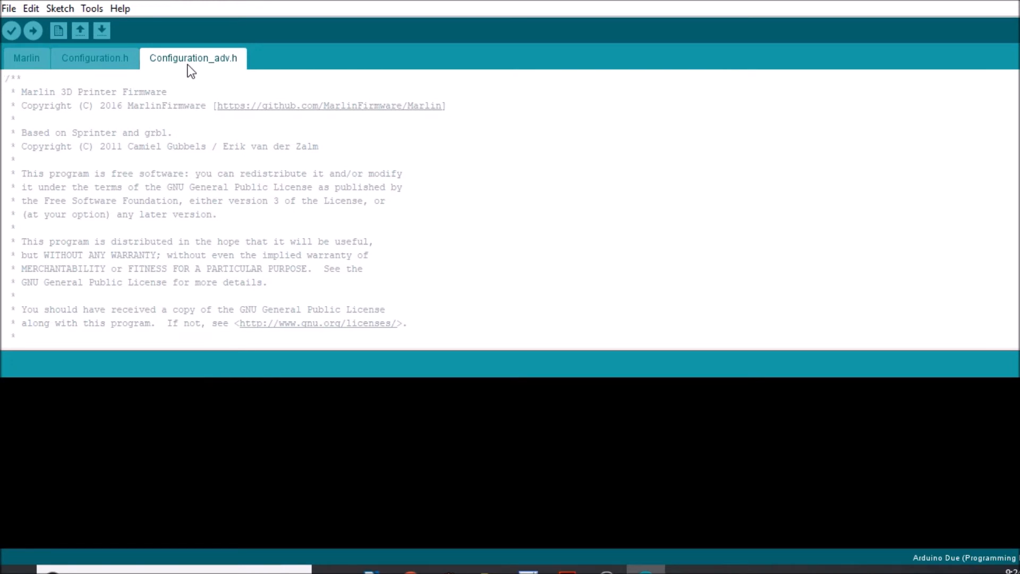
pyautogui.click(95, 57)
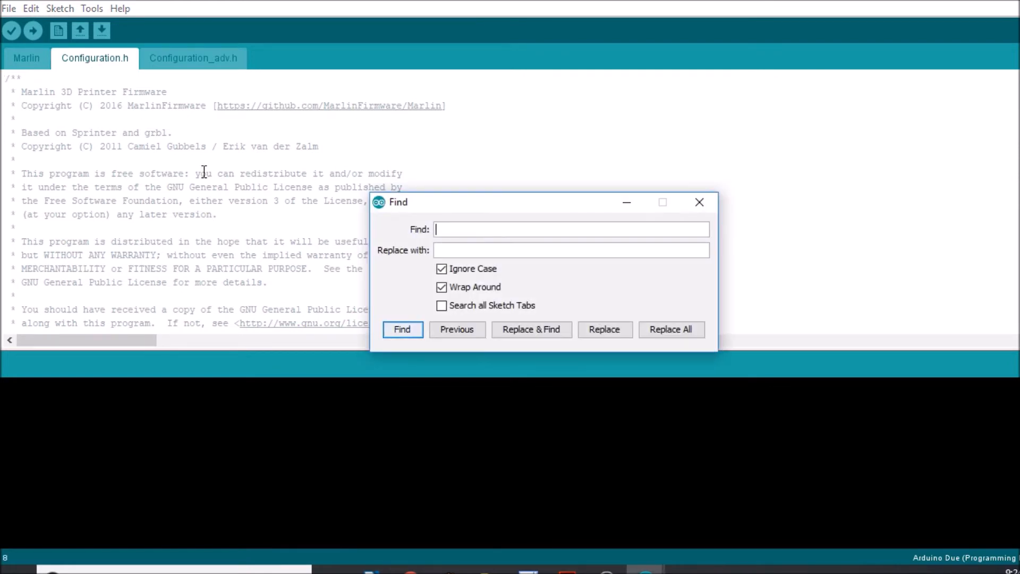
# Find the MOTHERBOARD define in Configuration.h and set it to BOARD_RAMPS_SMART_EFB
pyautogui.write('mother')
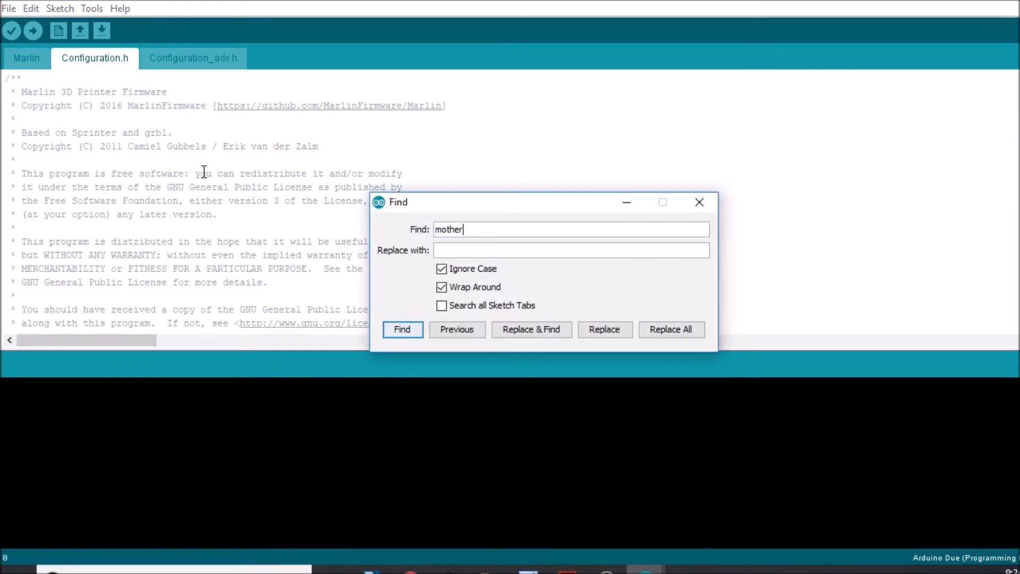
pyautogui.click(401, 329)
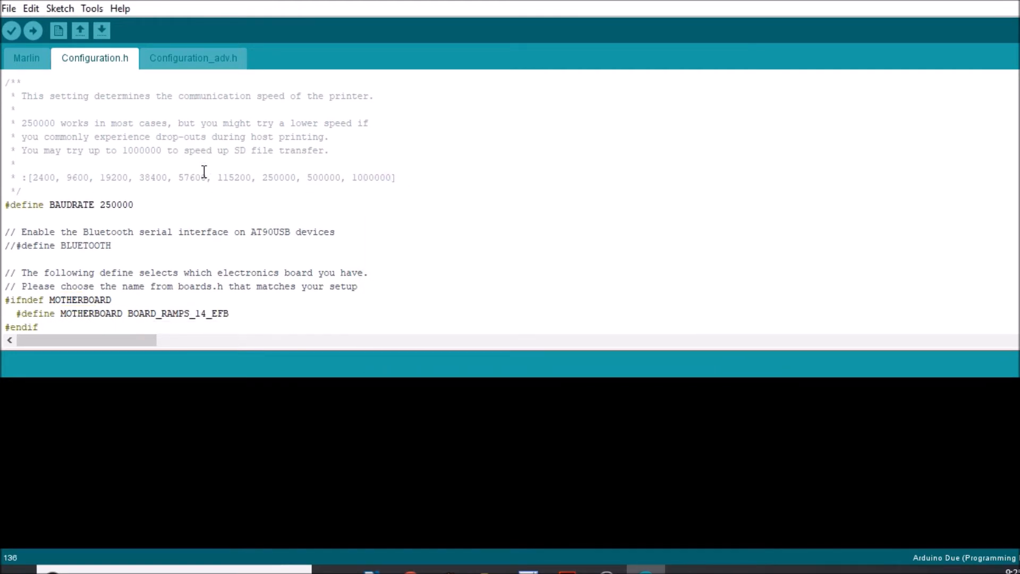
pyautogui.doubleClick(165, 312)
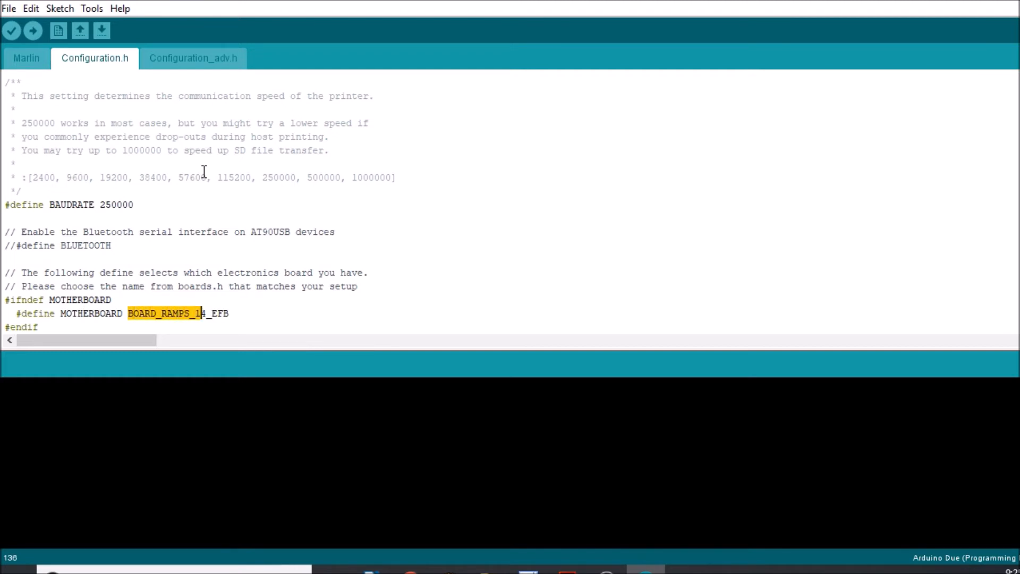
pyautogui.write('4')
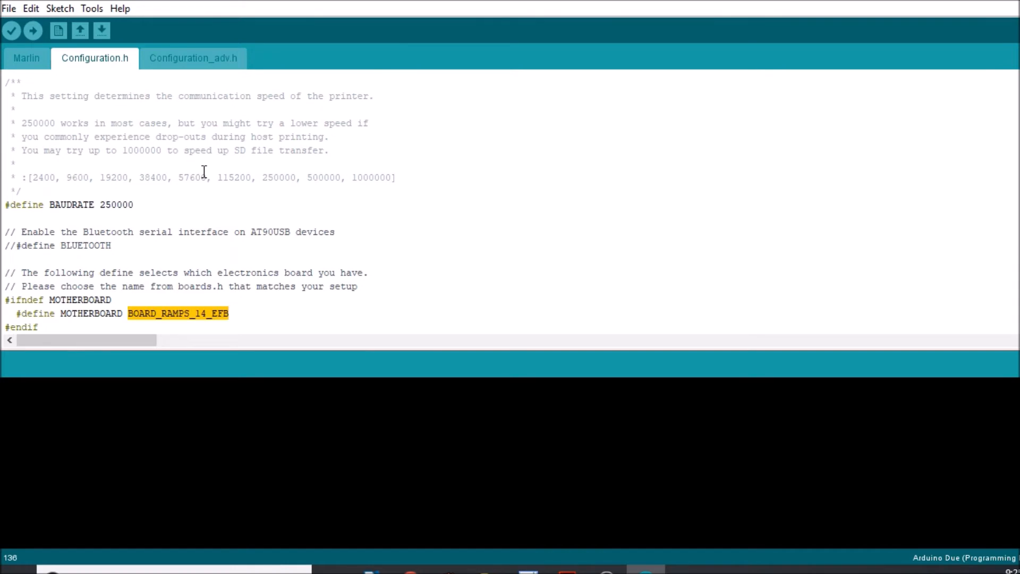
pyautogui.write('BOARD_RAMPS_SMART_EFB')
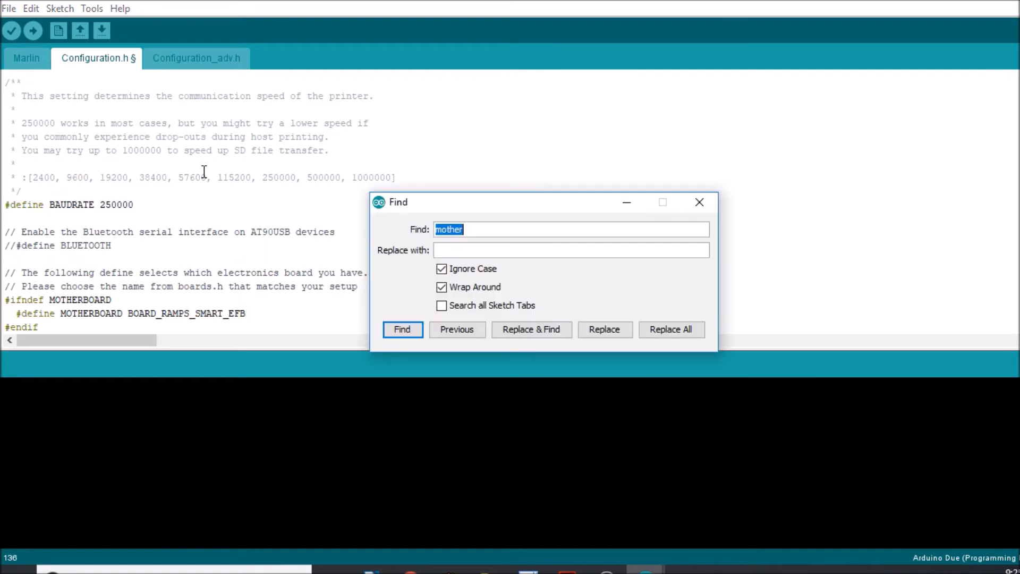
# Search 'endst' to reach Endstop Settings and uncomment #define USE_XMAX_PLUG
pyautogui.write('endst')
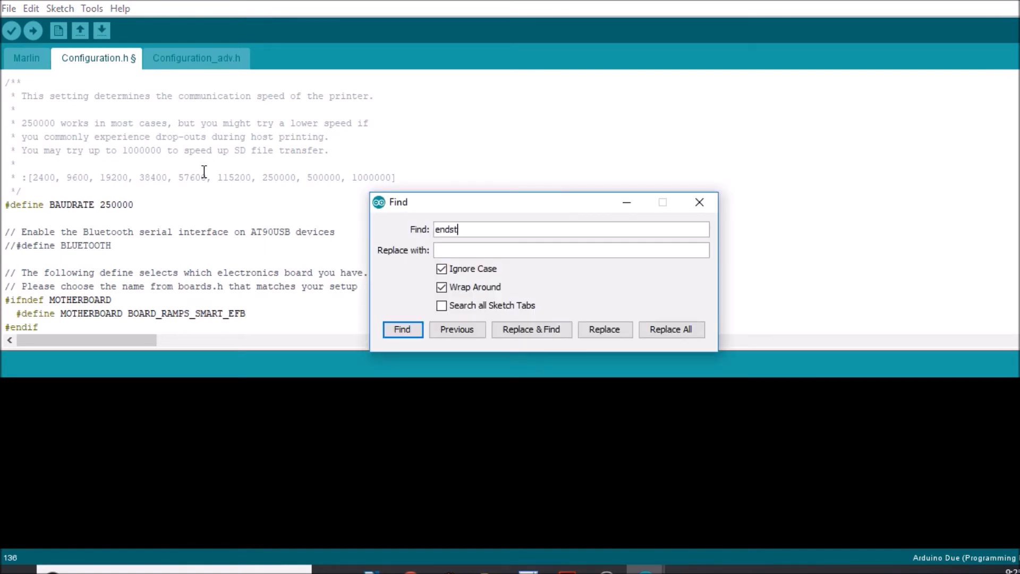
pyautogui.click(401, 330)
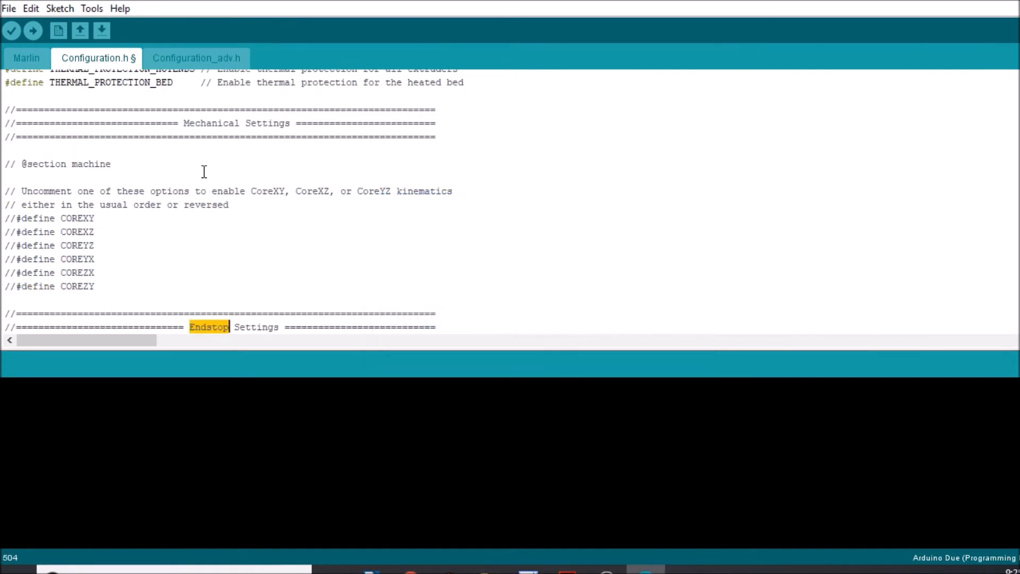
pyautogui.scroll(-3)
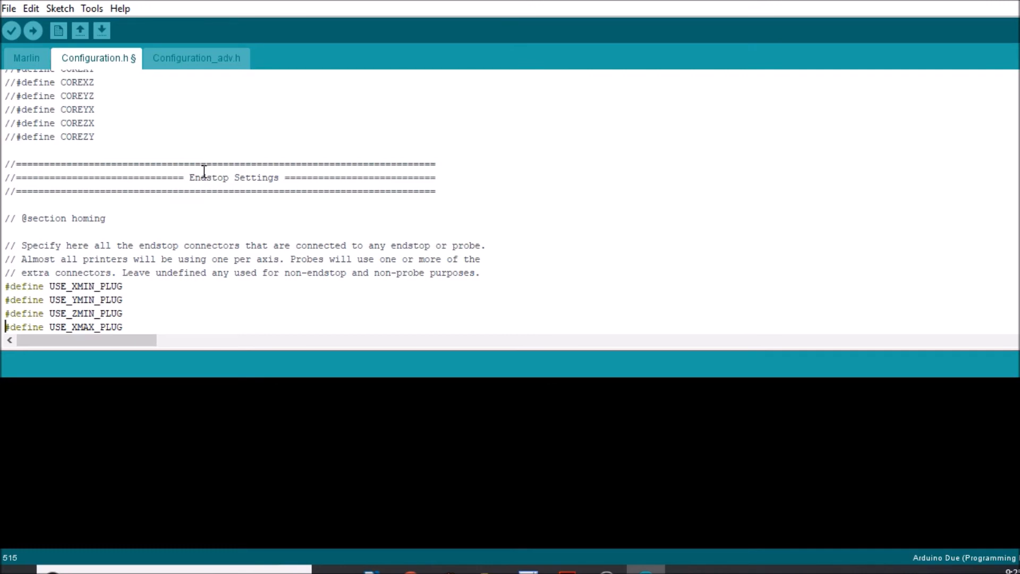
pyautogui.moveTo(91, 8)
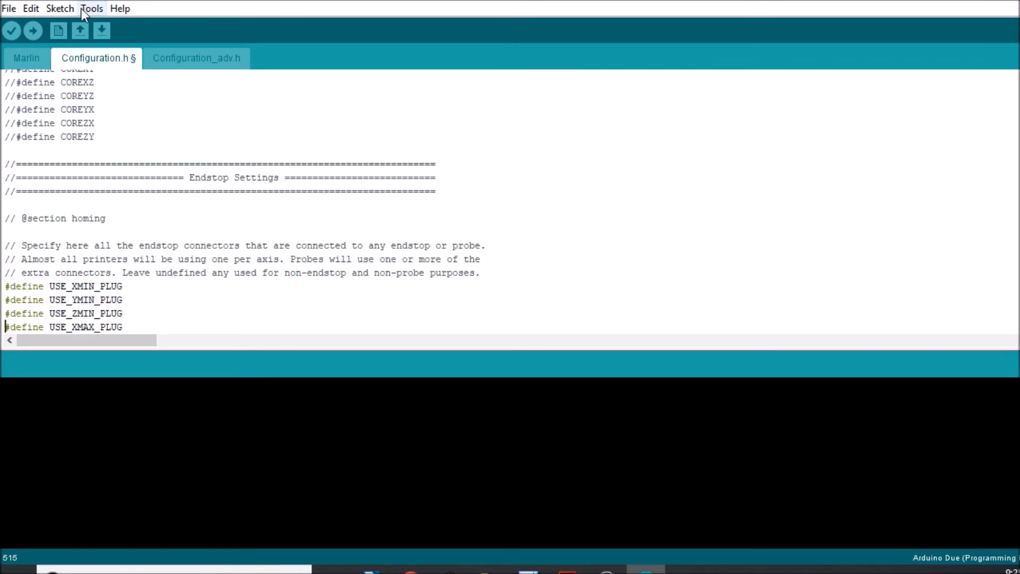
# Check the Tools board settings and upload the configured firmware to the board
pyautogui.click(91, 7)
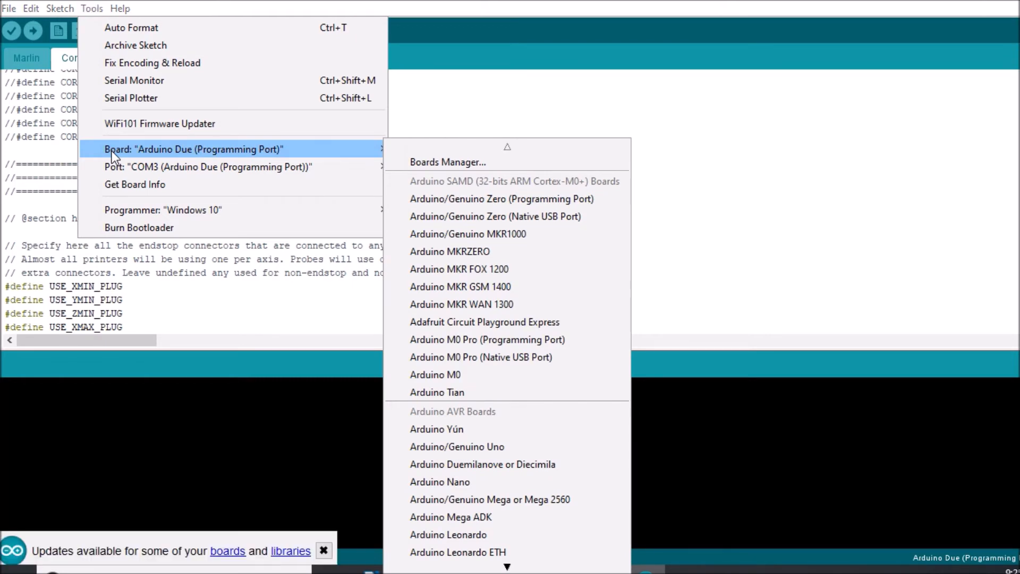
pyautogui.moveTo(309, 218)
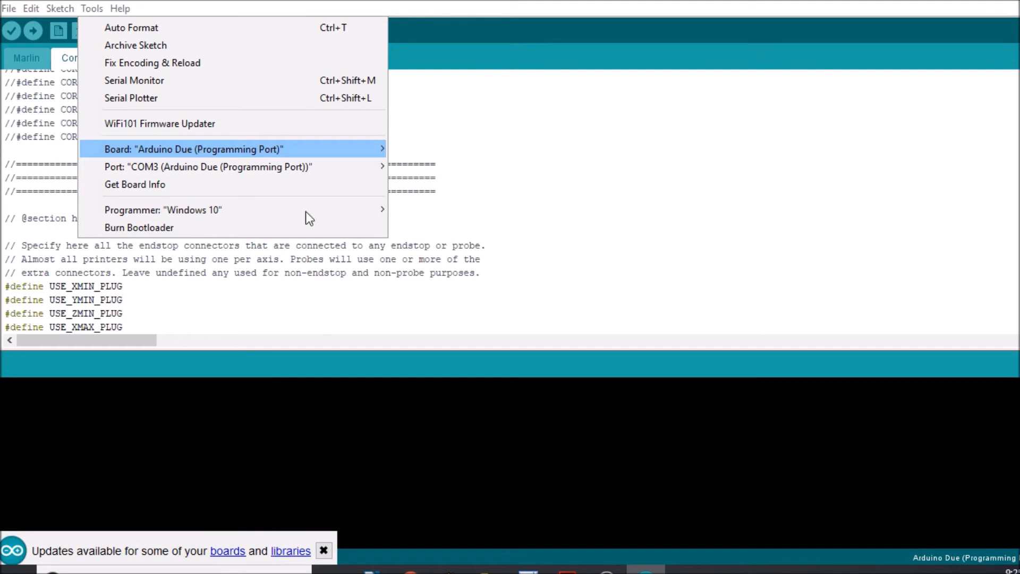
pyautogui.moveTo(318, 493)
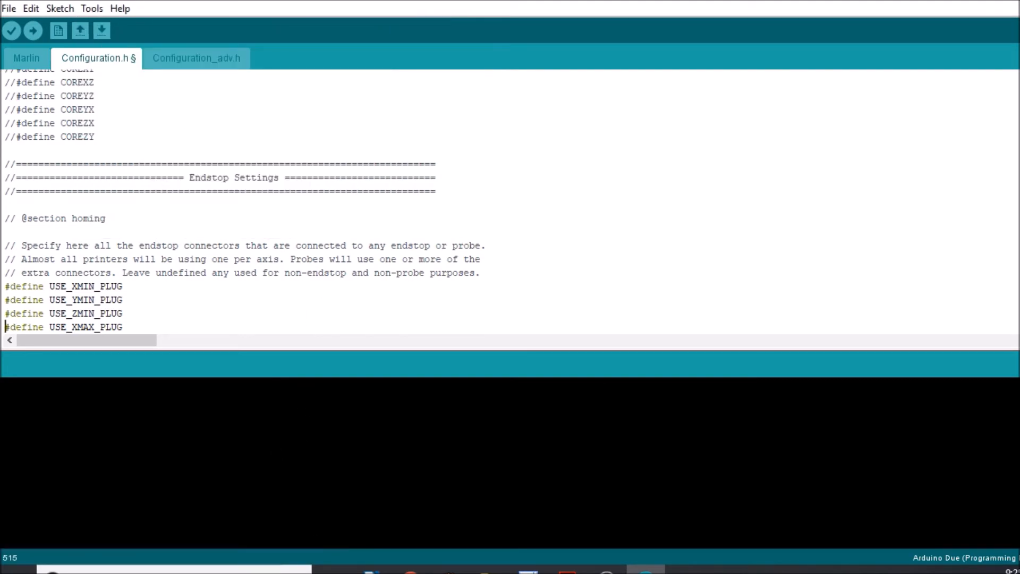
pyautogui.click(92, 9)
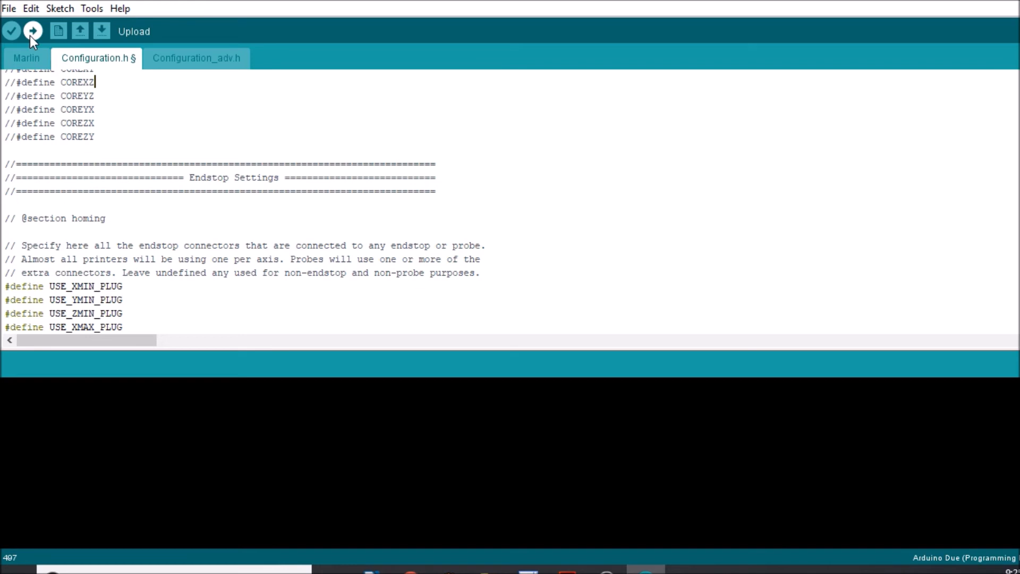
pyautogui.click(32, 31)
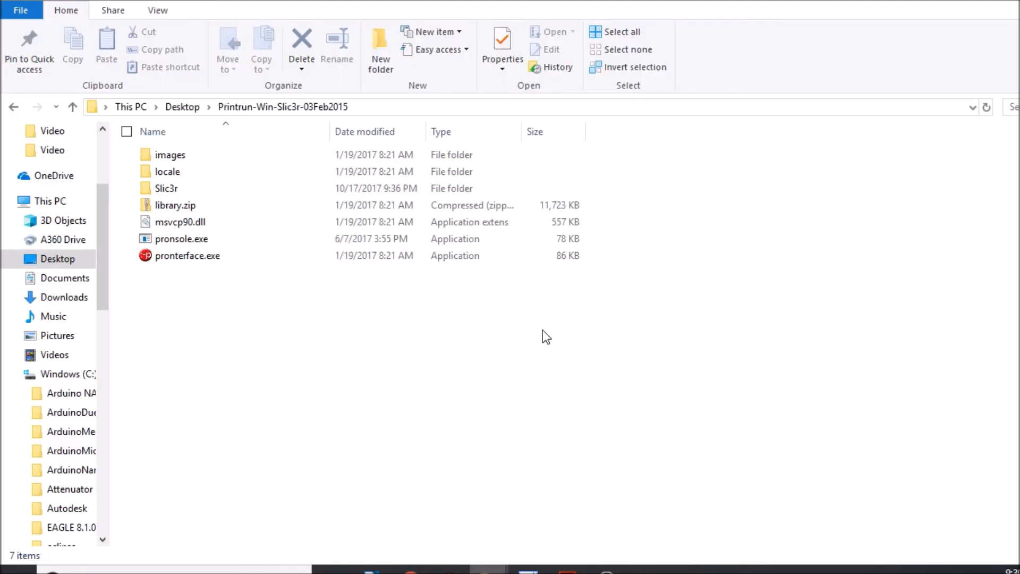
# Launch pronterface.exe from the Printrun folder
pyautogui.click(181, 255)
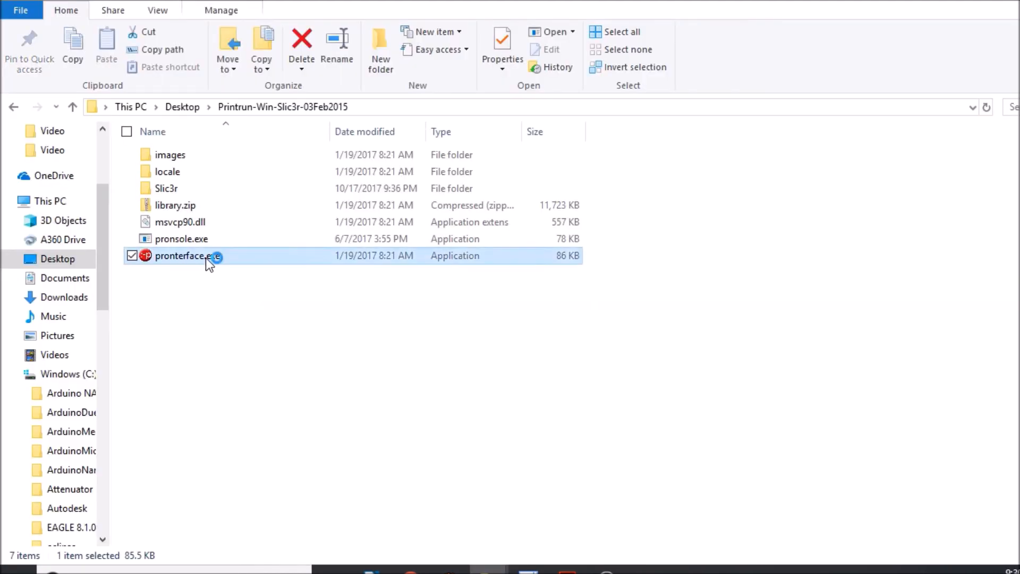
pyautogui.doubleClick(182, 255)
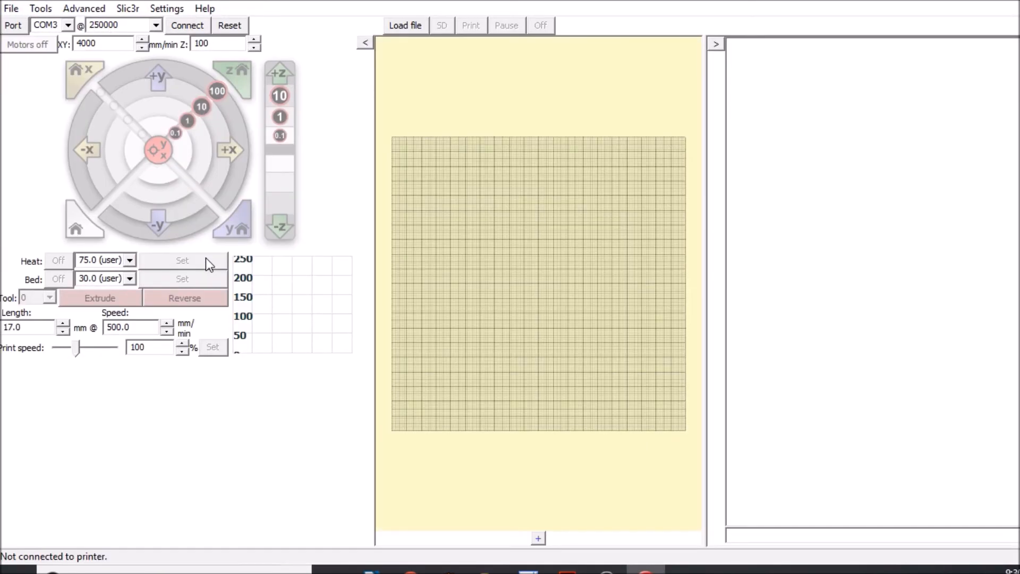
# Connect to the printer on COM3 at 250000 and enter the M119 command
pyautogui.click(187, 24)
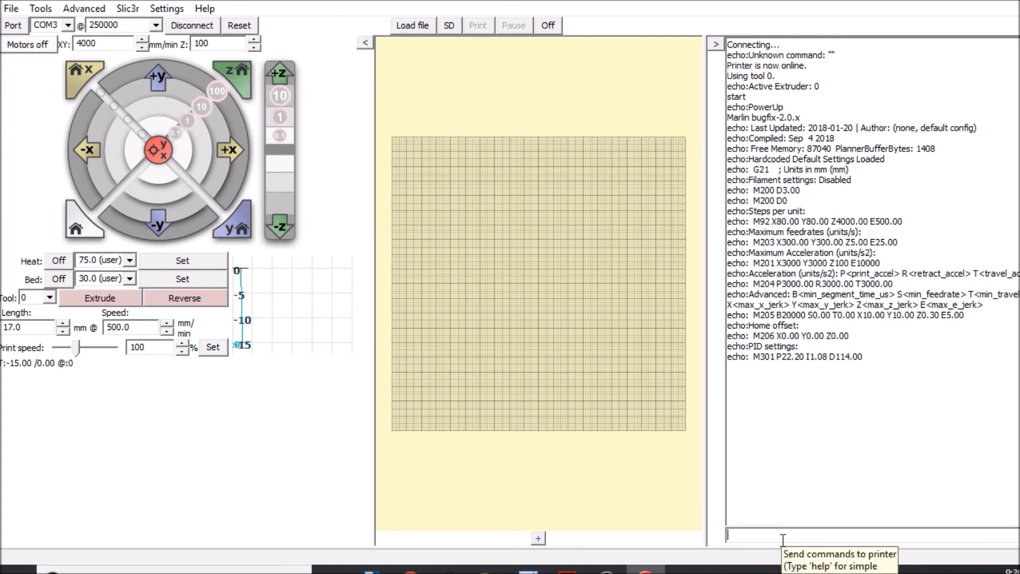
pyautogui.write('M119')
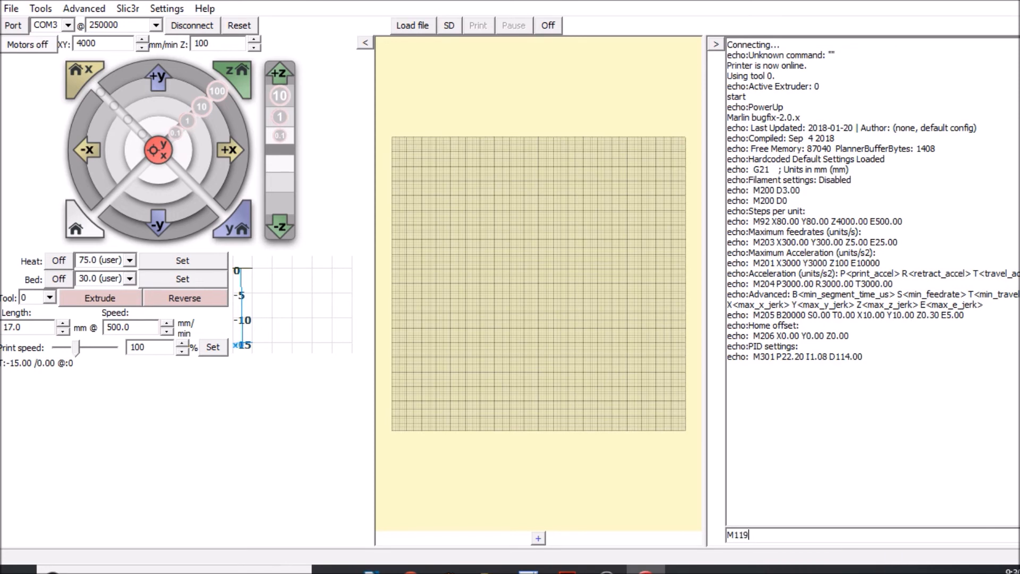